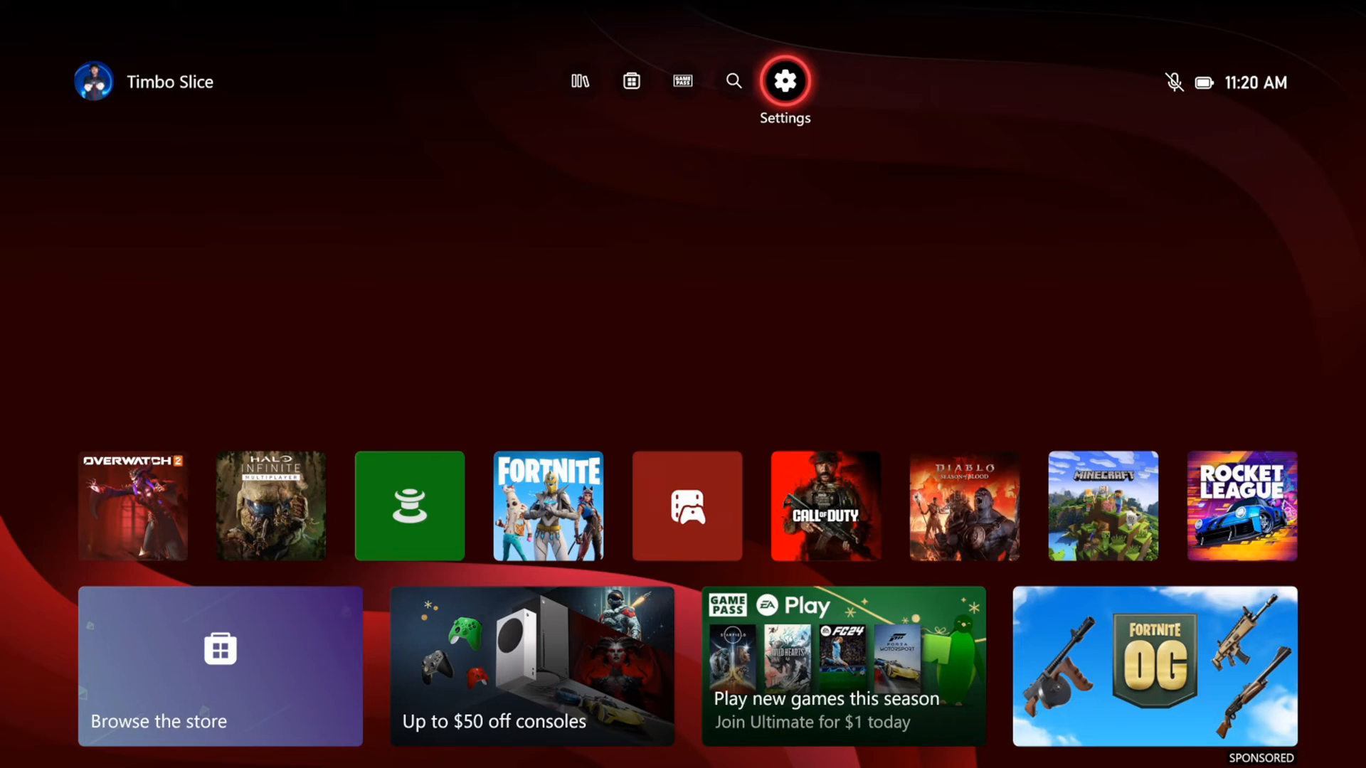
- Go to Settings > General from the home screen
click(783, 81)
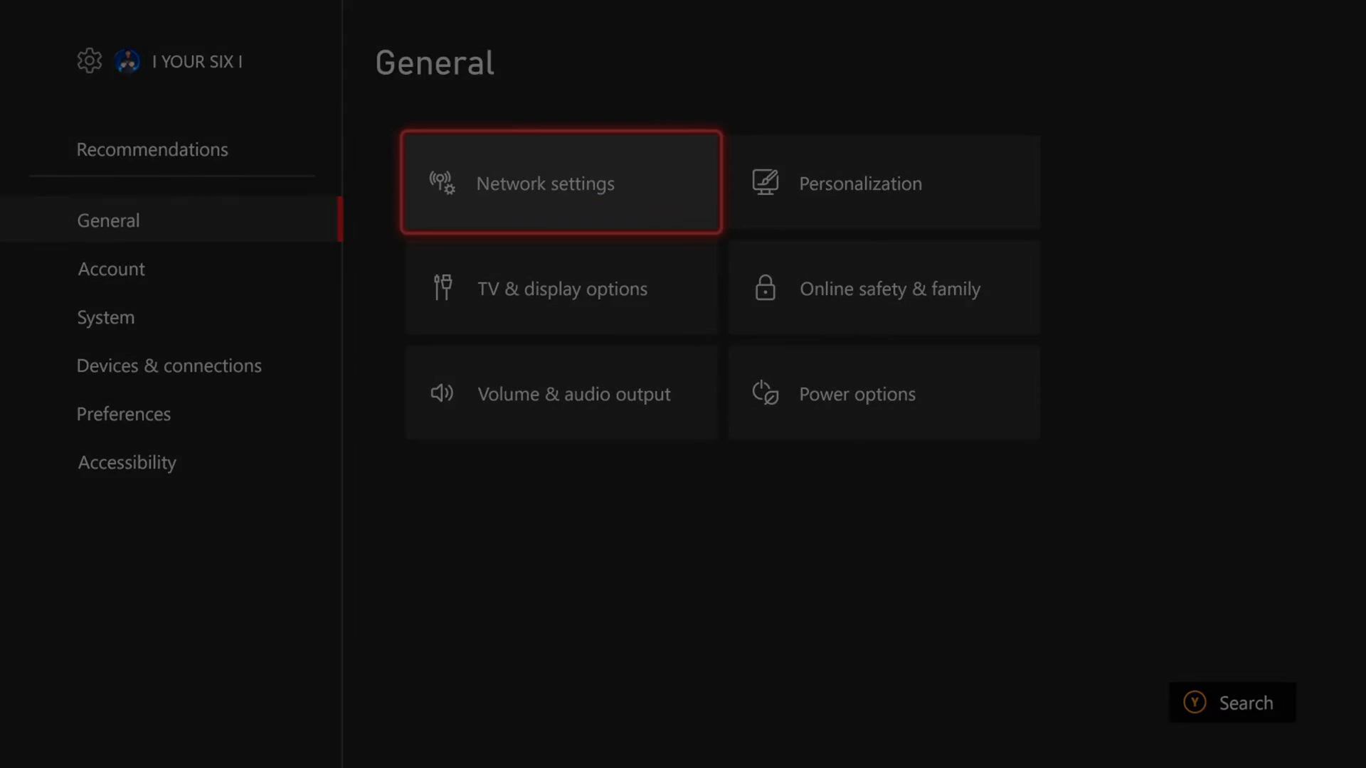
- Start wireless network setup from Network settings, triggering the plugged-cable warning
click(560, 182)
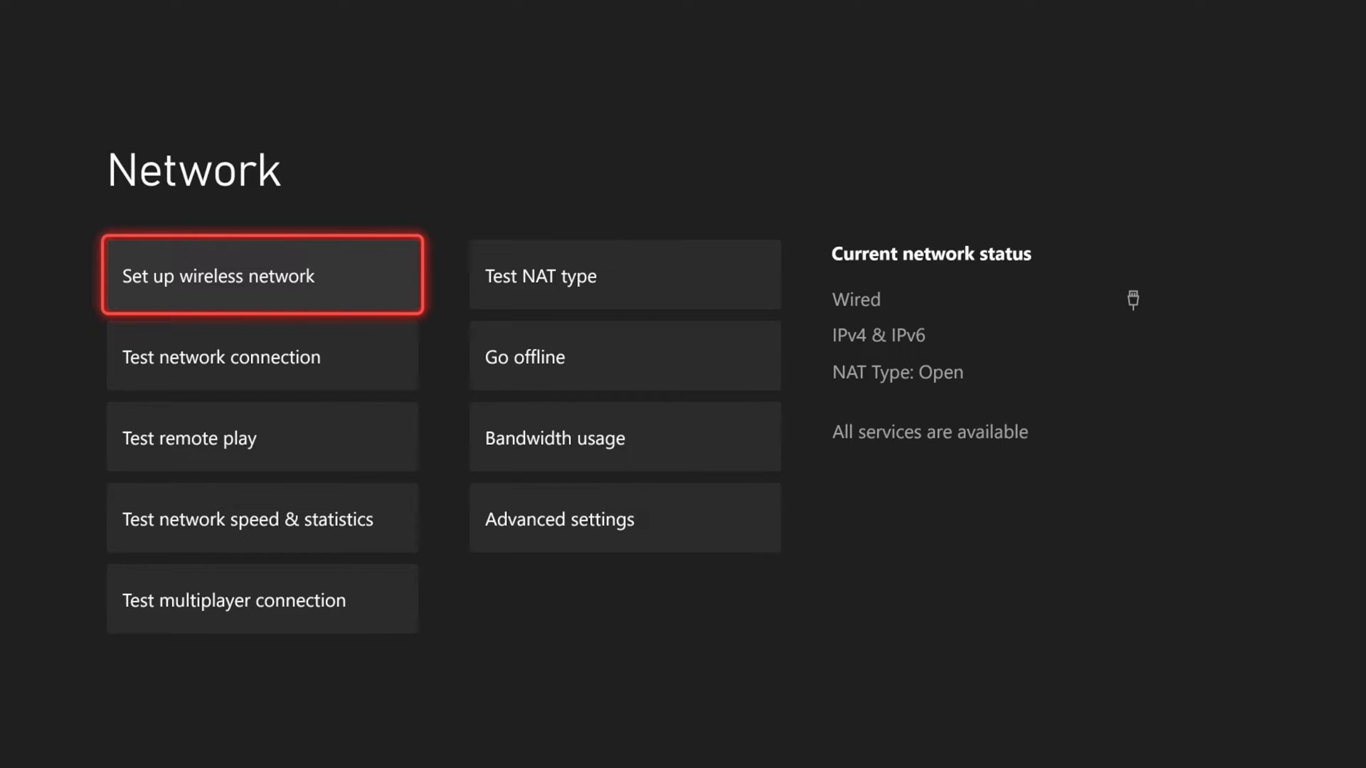
click(260, 275)
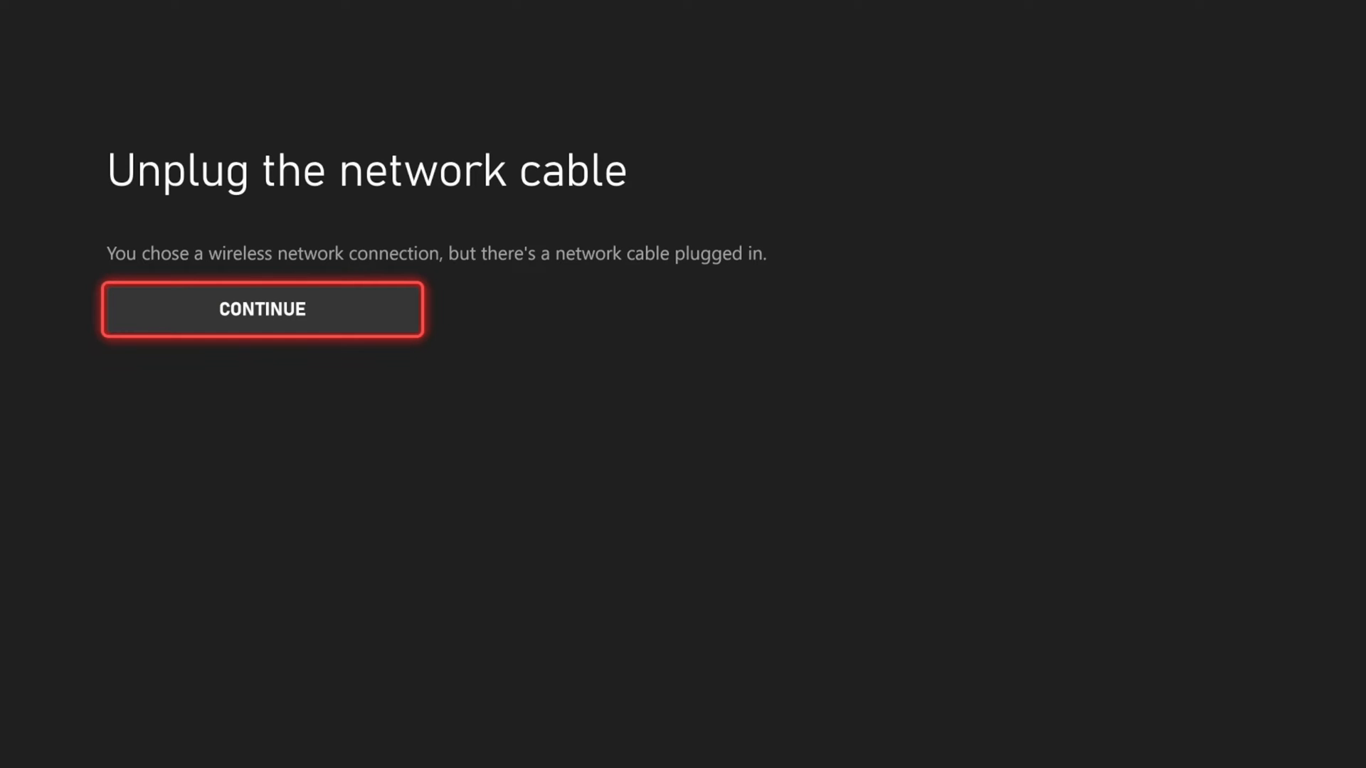
- Continue past the cable warning back to the Network page (Wired, NAT Type: Open)
click(262, 309)
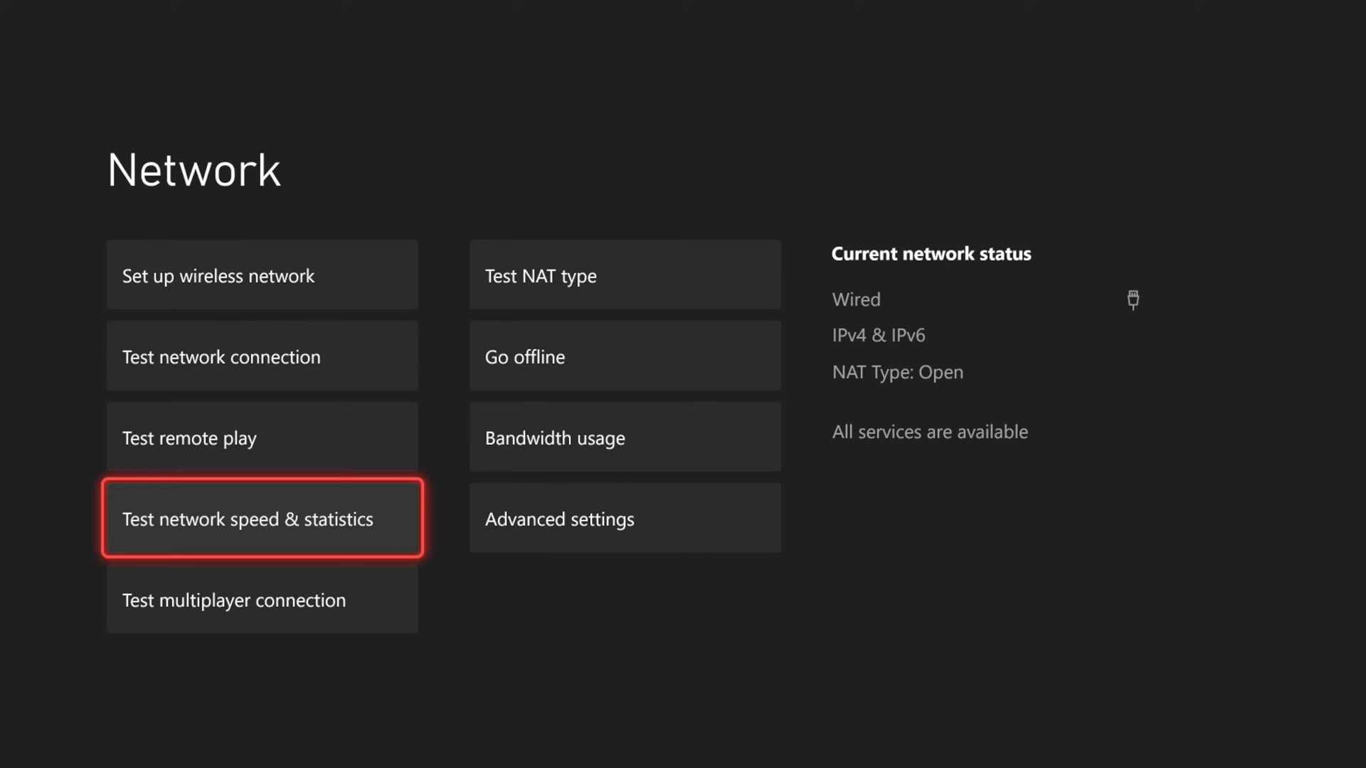
- Run Test network speed & statistics: 736.54 Mbps down, 22.68 Mbps up, 35 ms, 0% loss
click(262, 518)
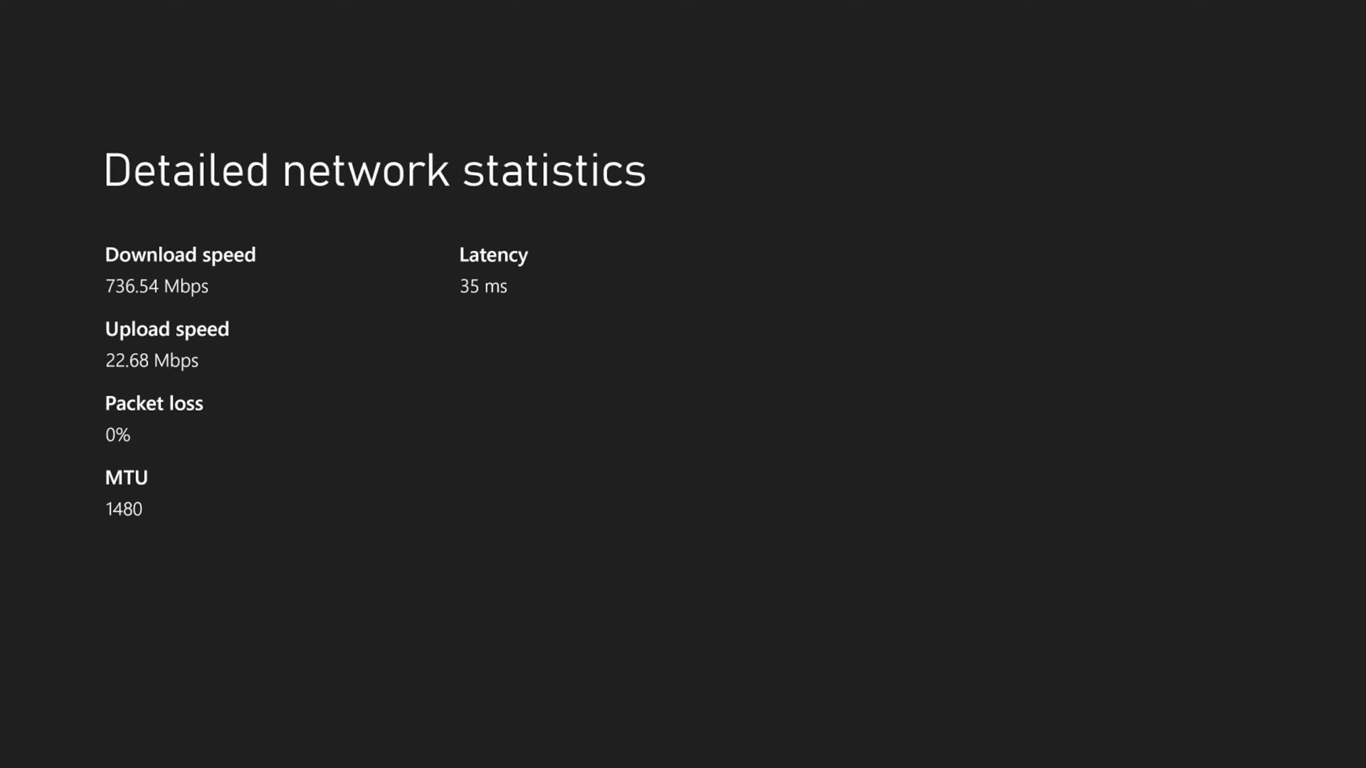